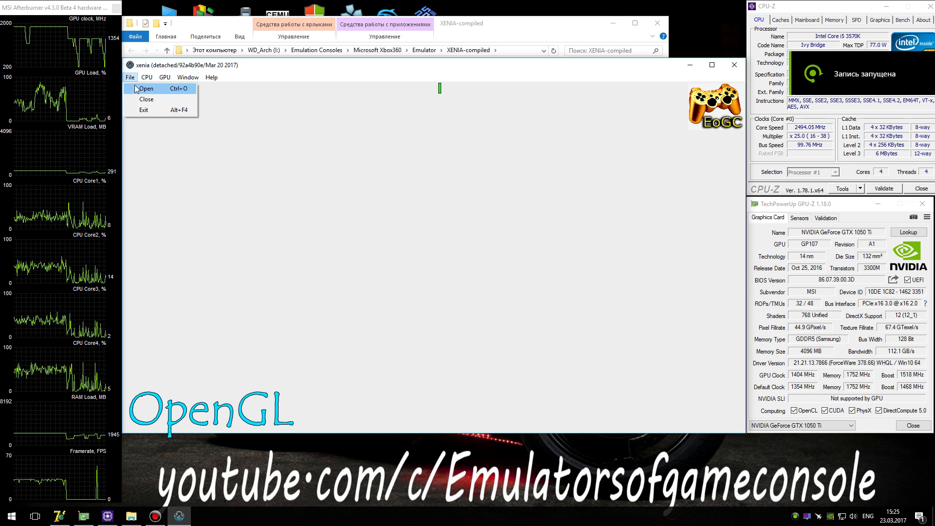
# Step: Open the content package chooser and pick default.xex in the IceAge3 folder
pyautogui.click(146, 89)
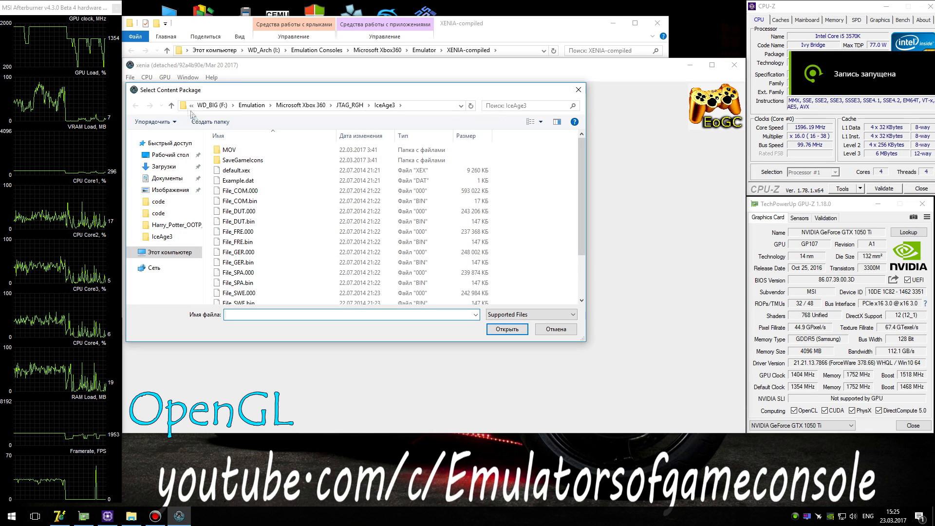
pyautogui.click(237, 170)
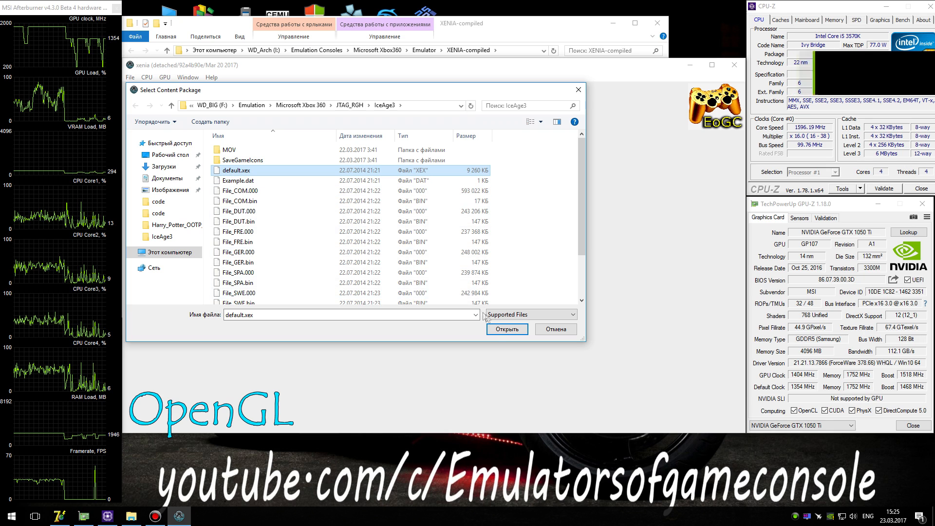
pyautogui.click(507, 329)
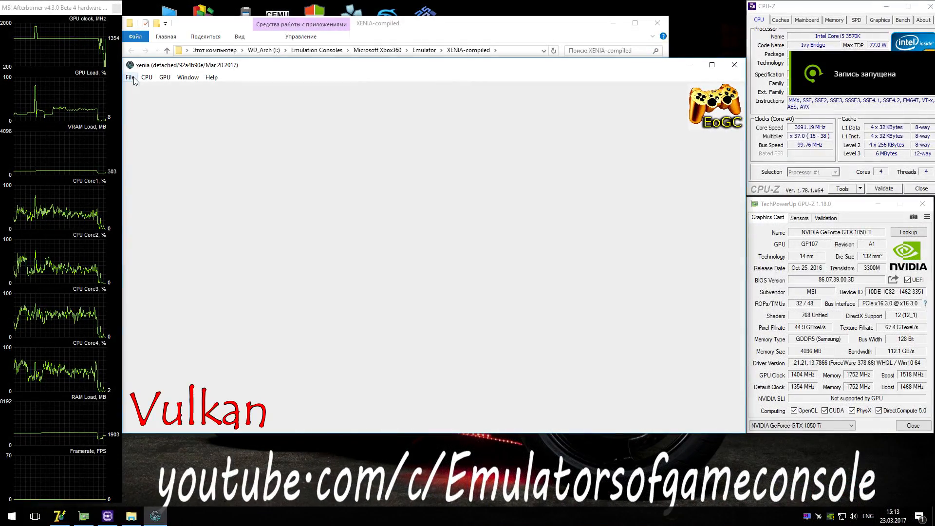
# Step: Use File > Open to show the IceAge3 folder's content packages
pyautogui.click(130, 77)
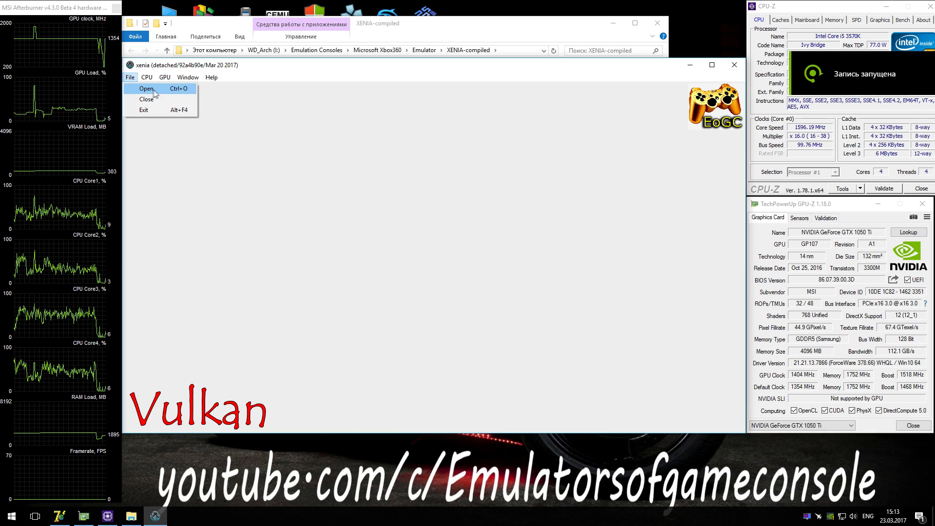
pyautogui.click(146, 88)
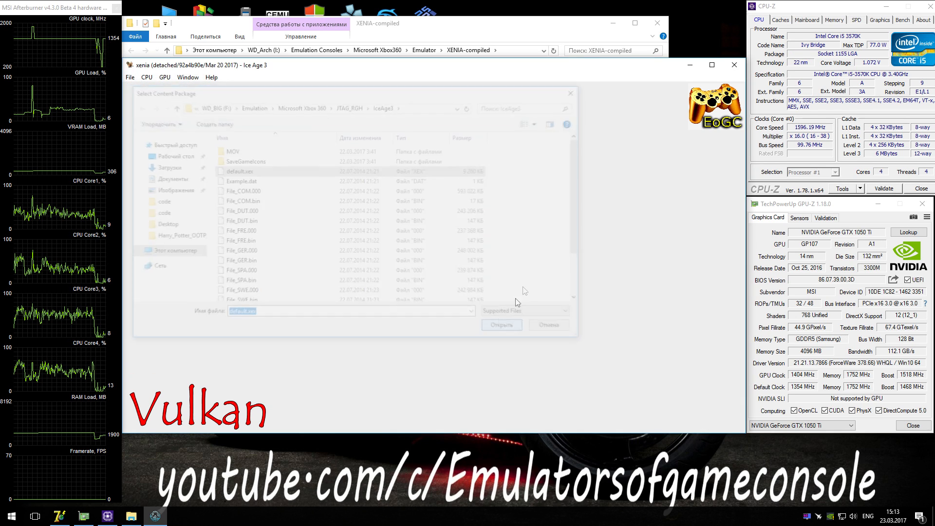
# Step: Boot Ice Age 3 from default.xex and choose Start New Story in Single Player
pyautogui.click(501, 325)
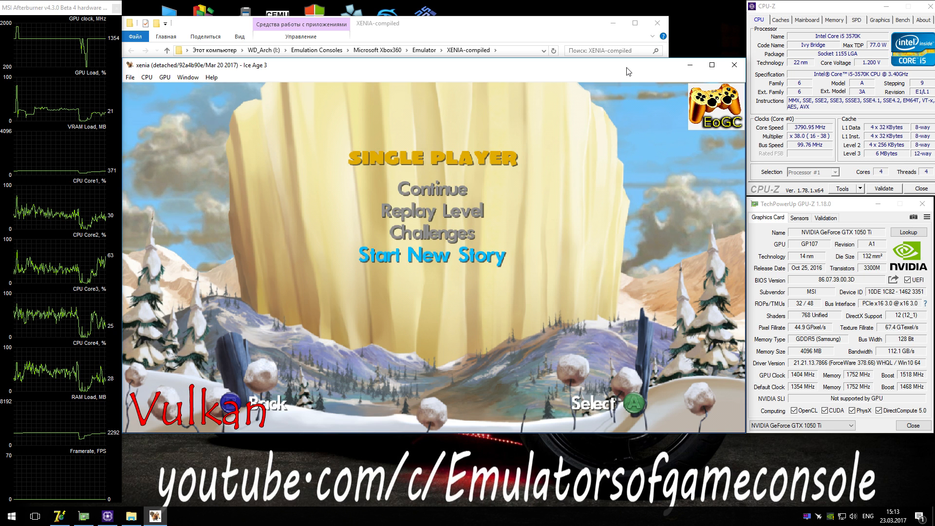
pyautogui.click(431, 256)
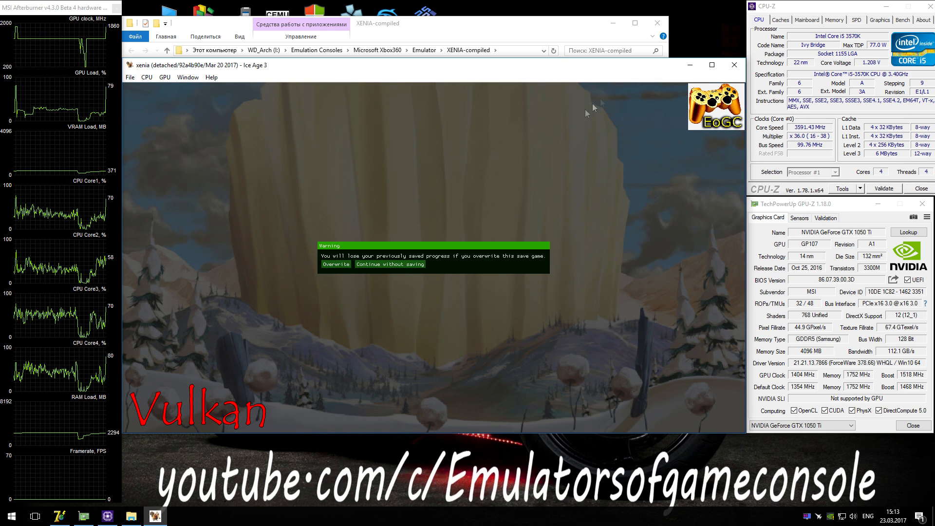